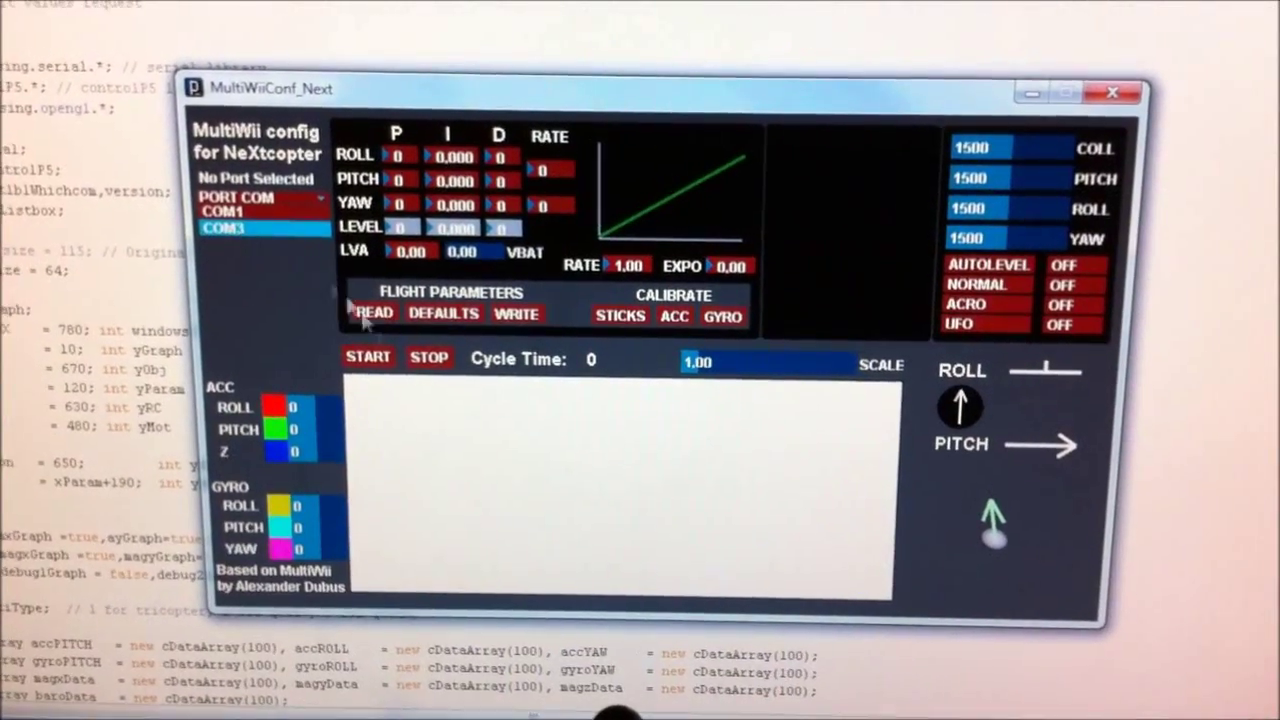
Step: Connect to the flight board on COM3 and read PID values 100 / 0.050 / 10
{"action": "left_click", "coordinate": [367, 359]}
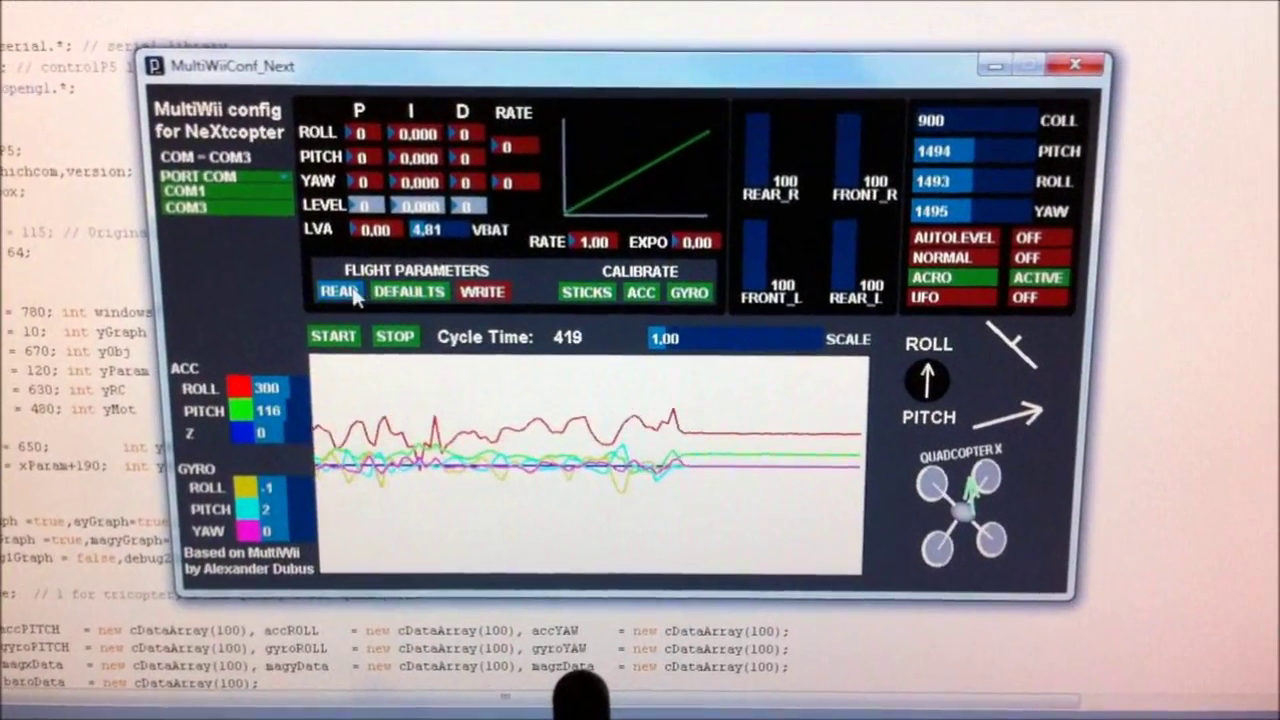
{"action": "left_click", "coordinate": [338, 291]}
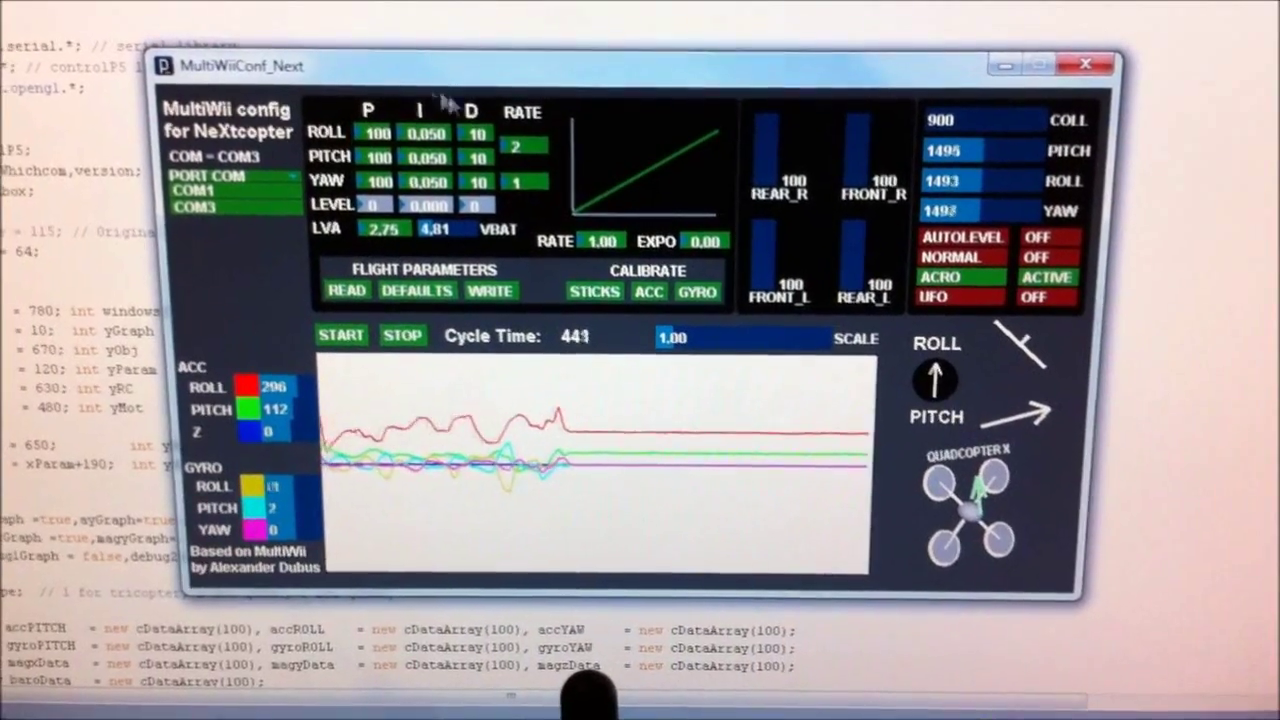